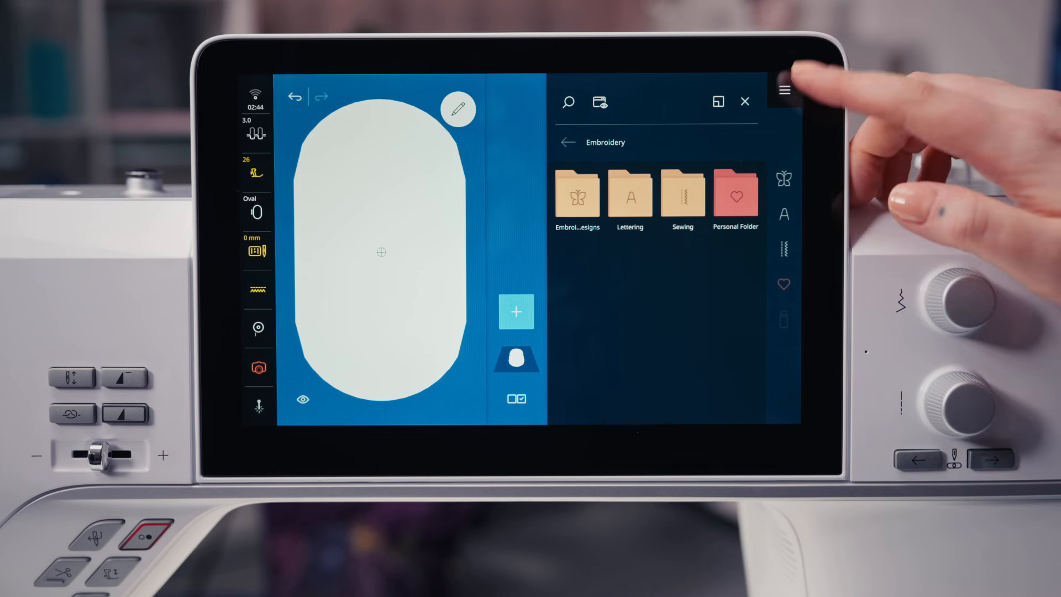
Reach the Settings overview with its Machine, Personal, Sewing and Embroidery groups
left_click(784, 89)
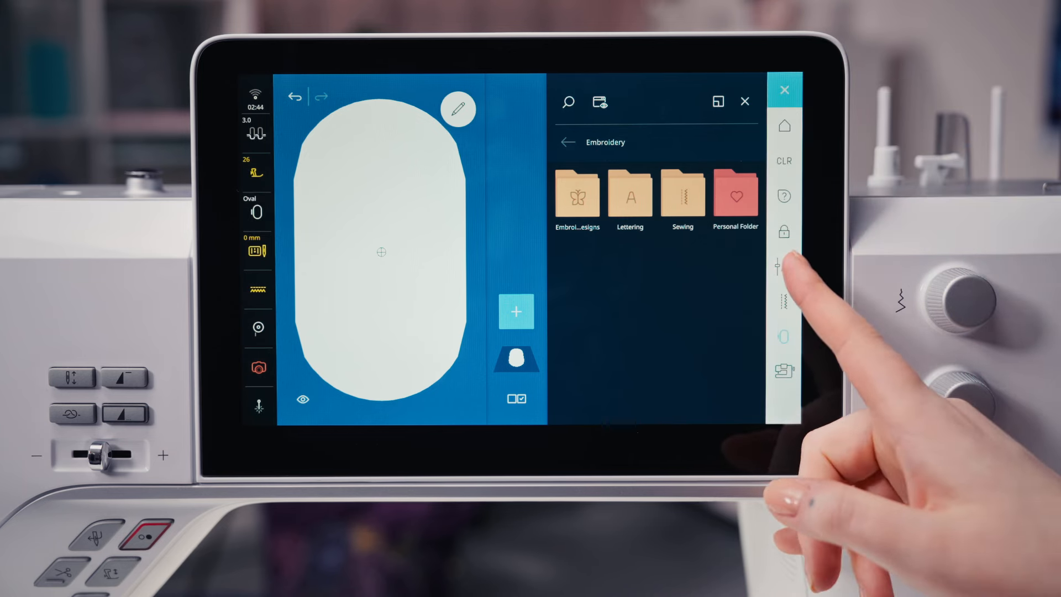
left_click(785, 264)
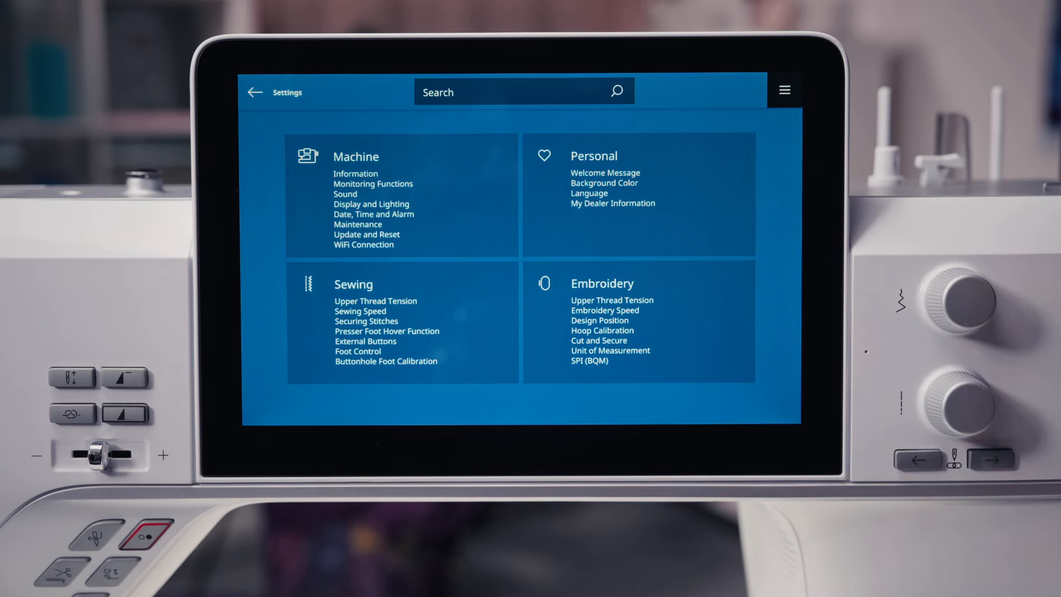
Review Upper Thread Tension 0.00 and Embroidery Speed 1000, then reach Design Position
left_click(612, 300)
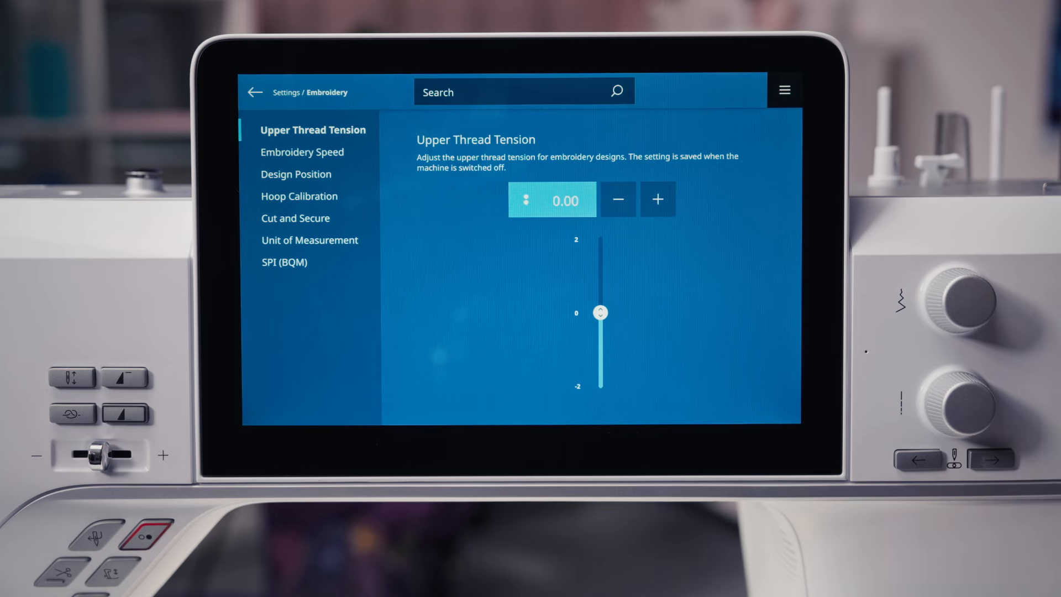
left_click(303, 152)
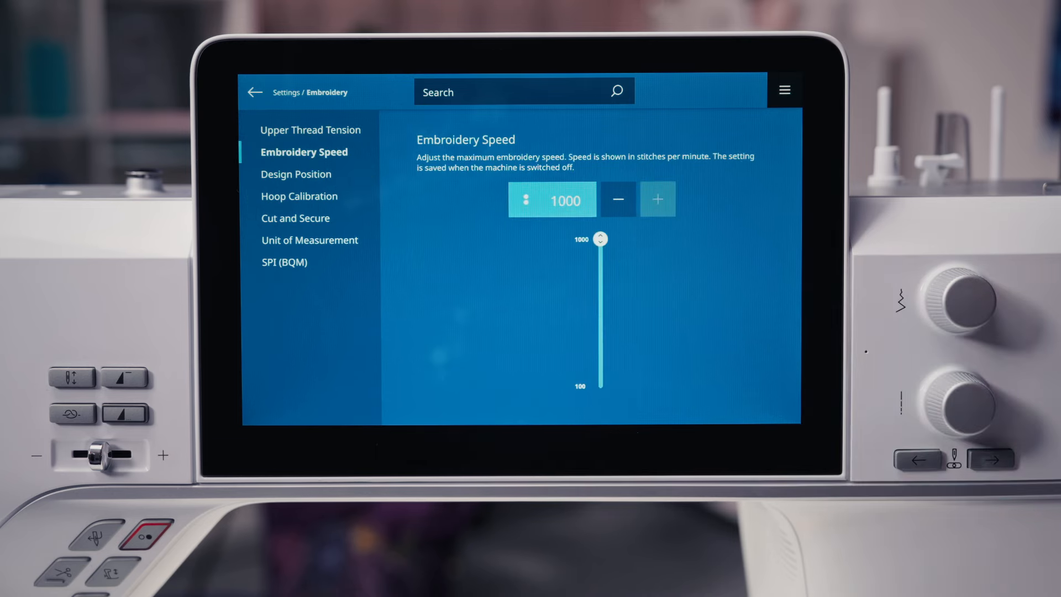
left_click_drag(599, 240, 599, 251)
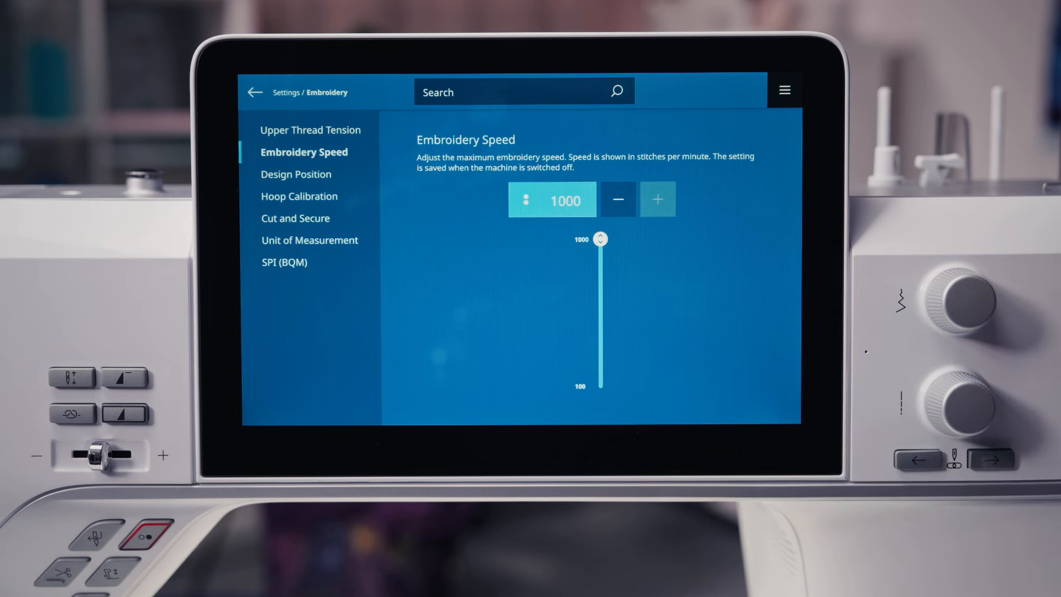
left_click(296, 173)
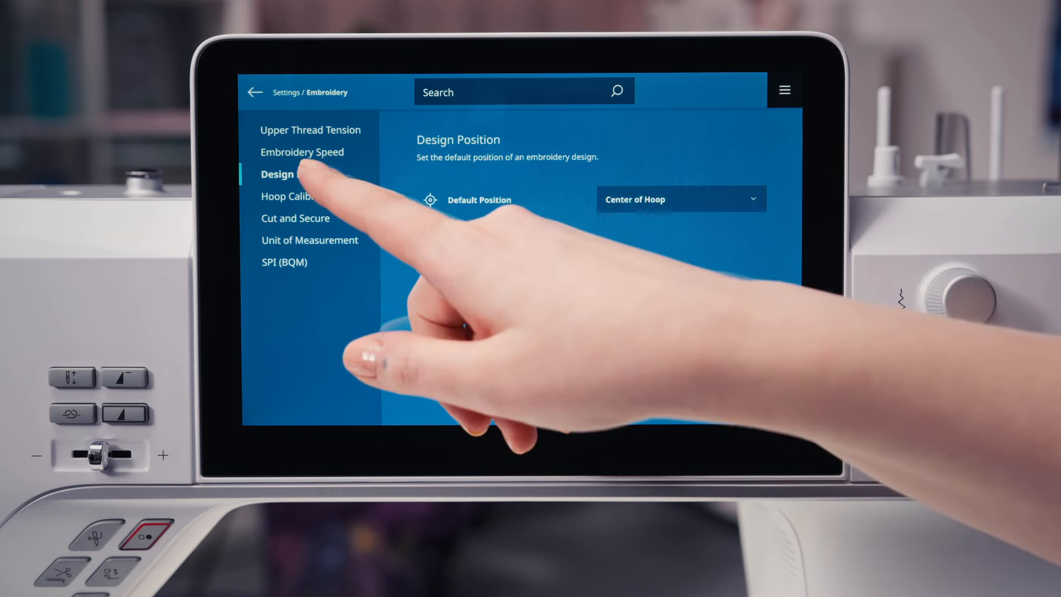
Choose the default design position from its dropdown and start Hoop Calibration
left_click(298, 173)
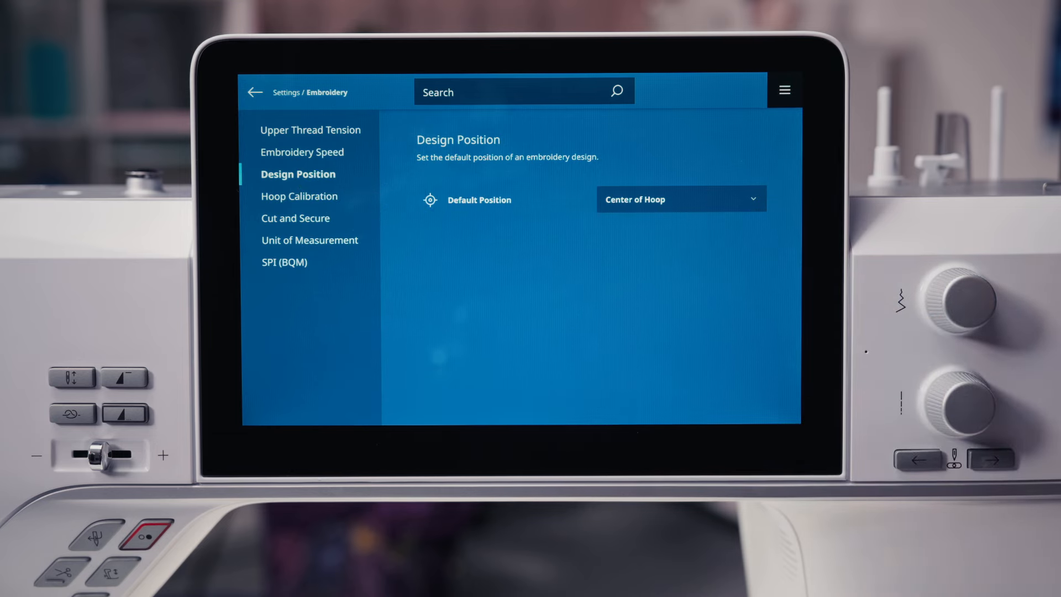
left_click(680, 199)
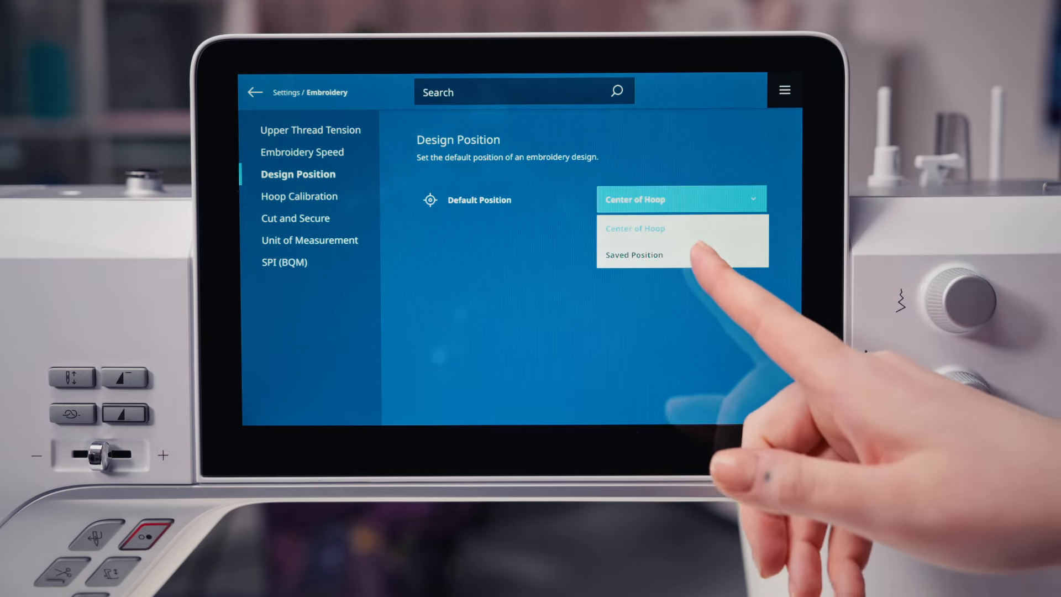
left_click(634, 255)
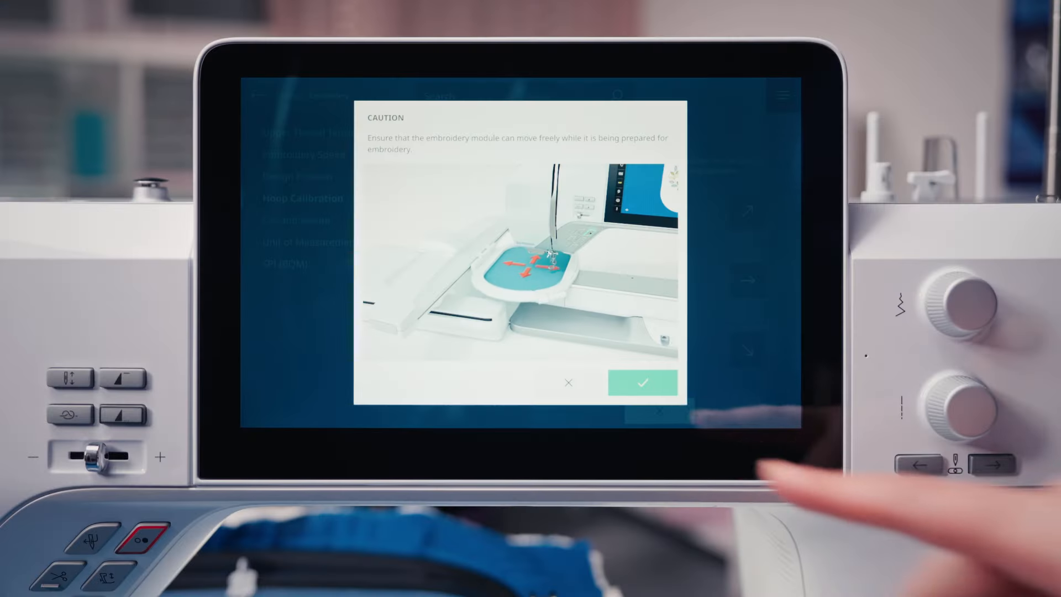
Confirm the module can move, hide the camera view, nudge the Giant hoop center and leave calibration
left_click(642, 382)
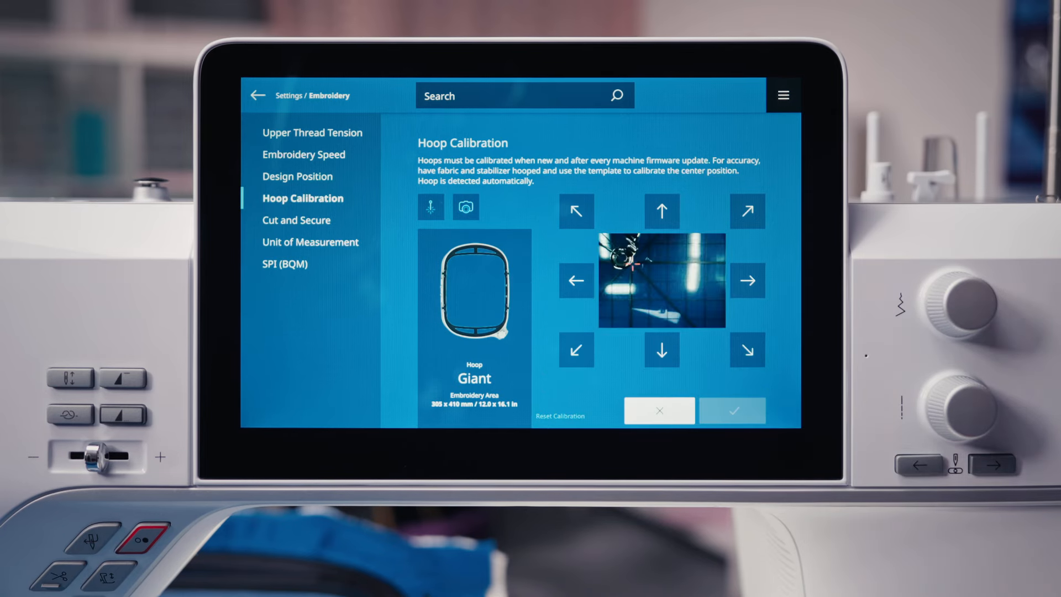
left_click(466, 207)
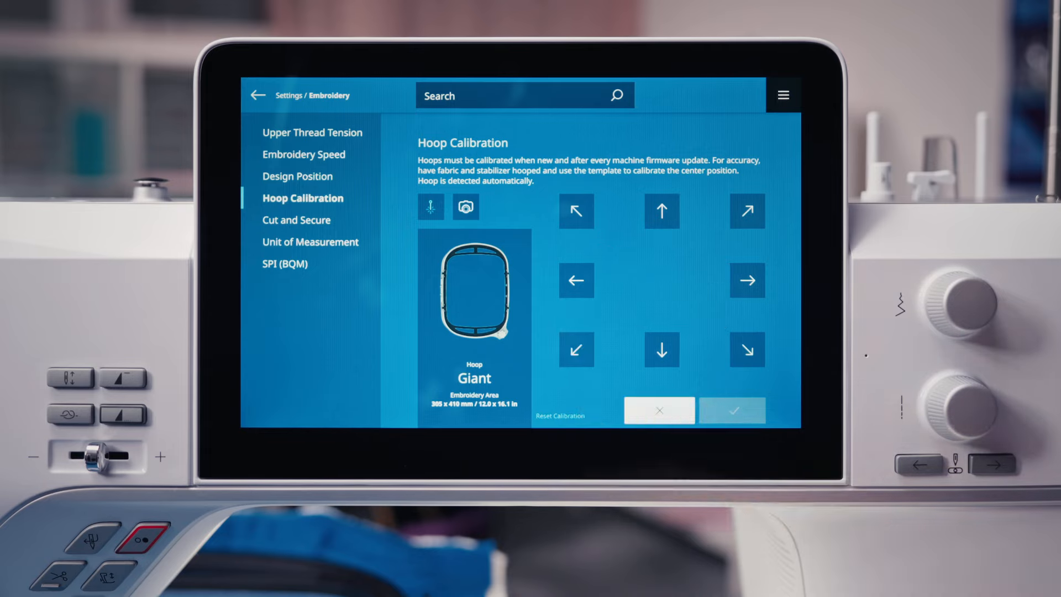
left_click(577, 280)
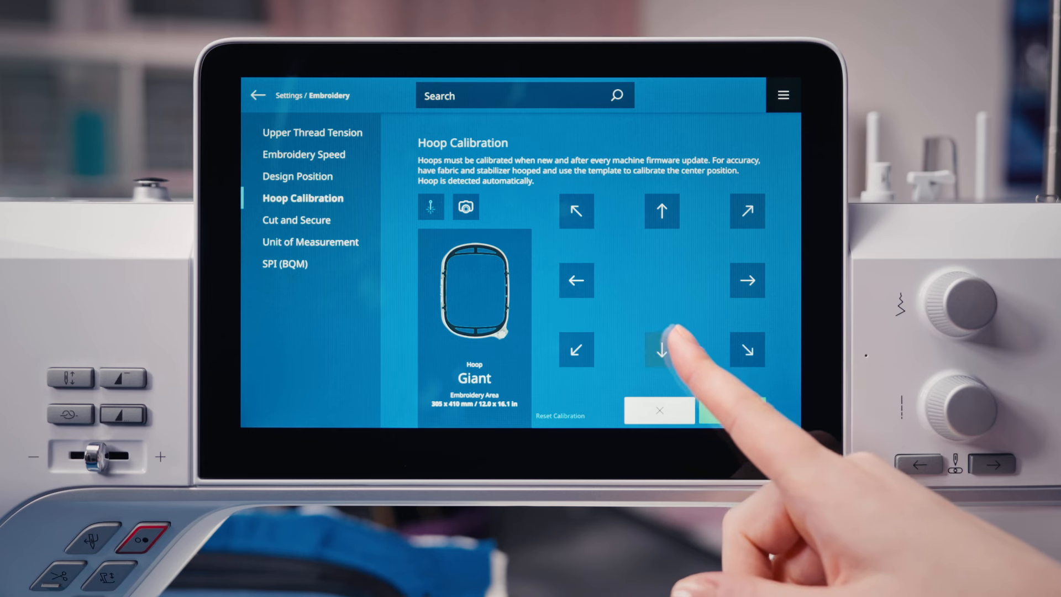
left_click(297, 176)
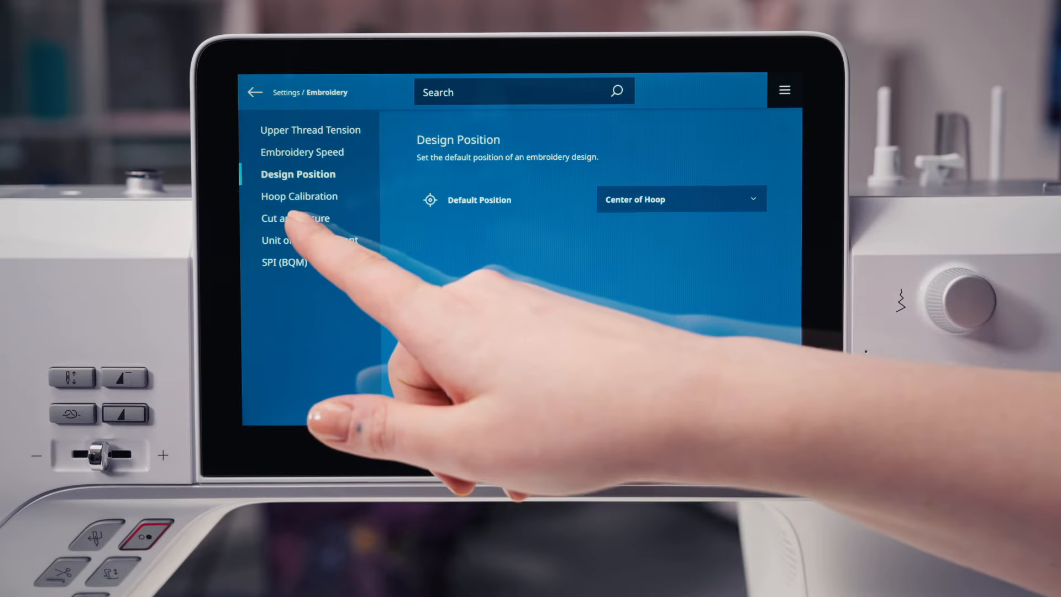
In Cut and Secure, toggle Securing off and on and keep stitches as Secure in Place
left_click(296, 218)
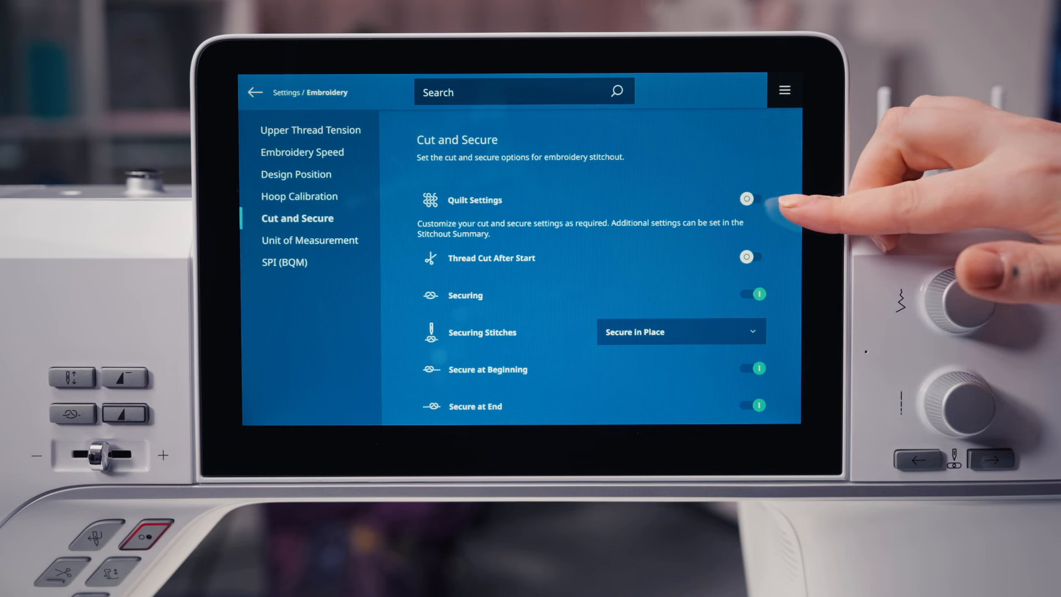
left_click(752, 198)
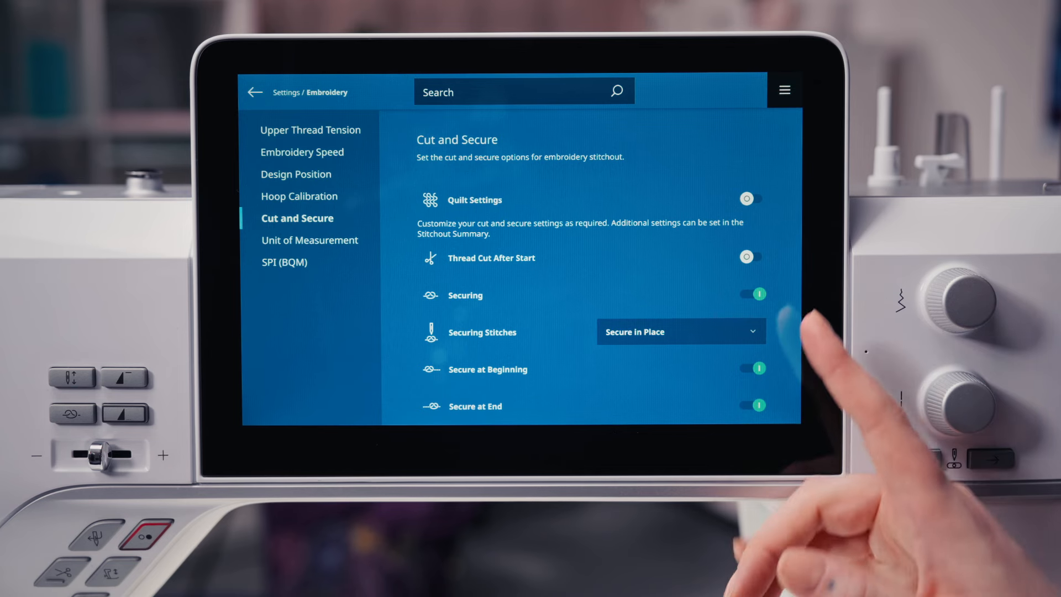
left_click(756, 294)
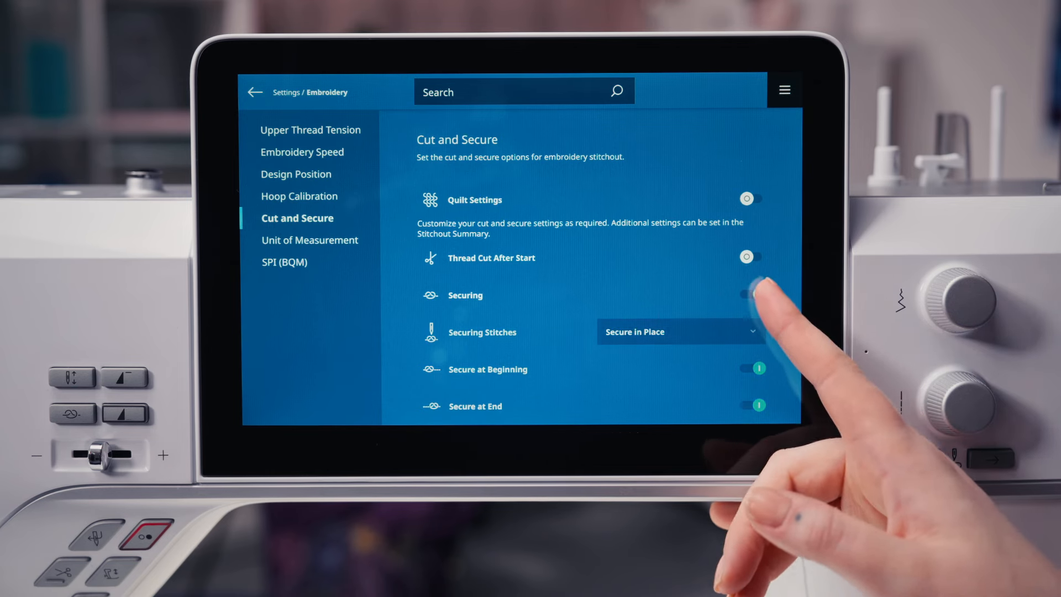
left_click(747, 295)
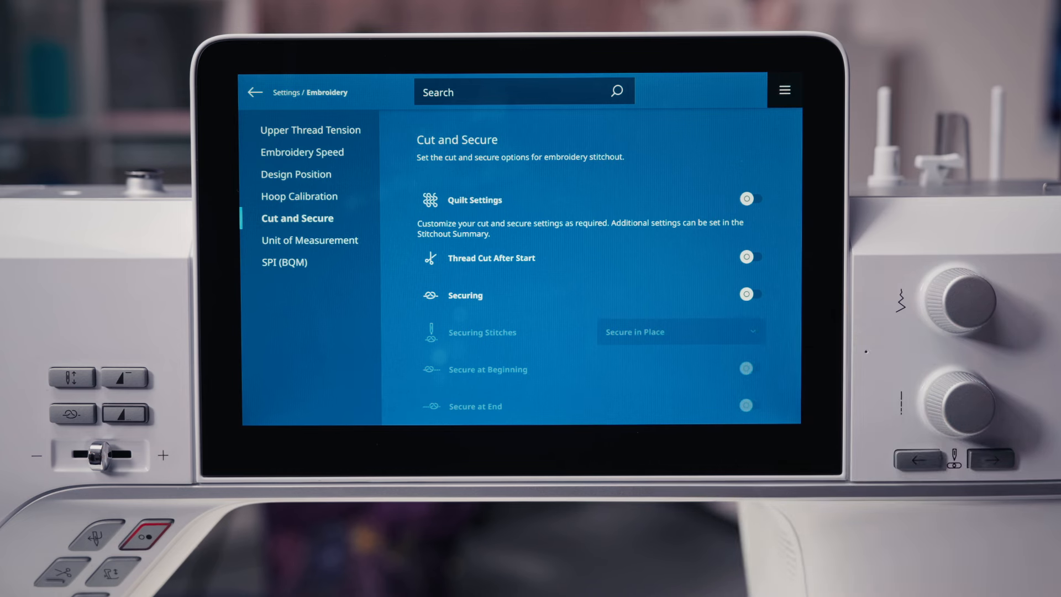
left_click(750, 294)
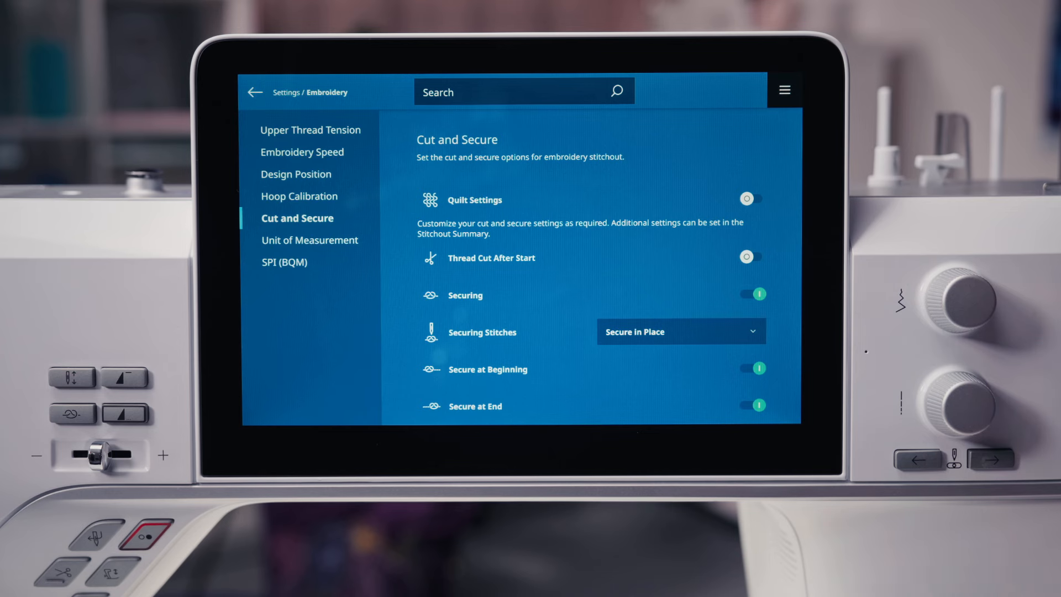
left_click(680, 331)
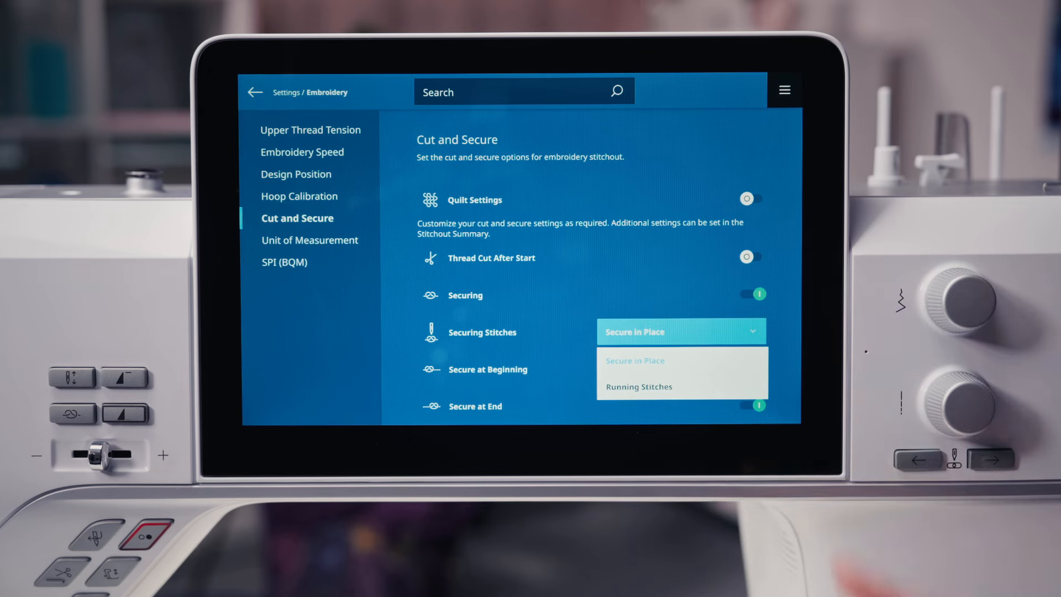
left_click(634, 359)
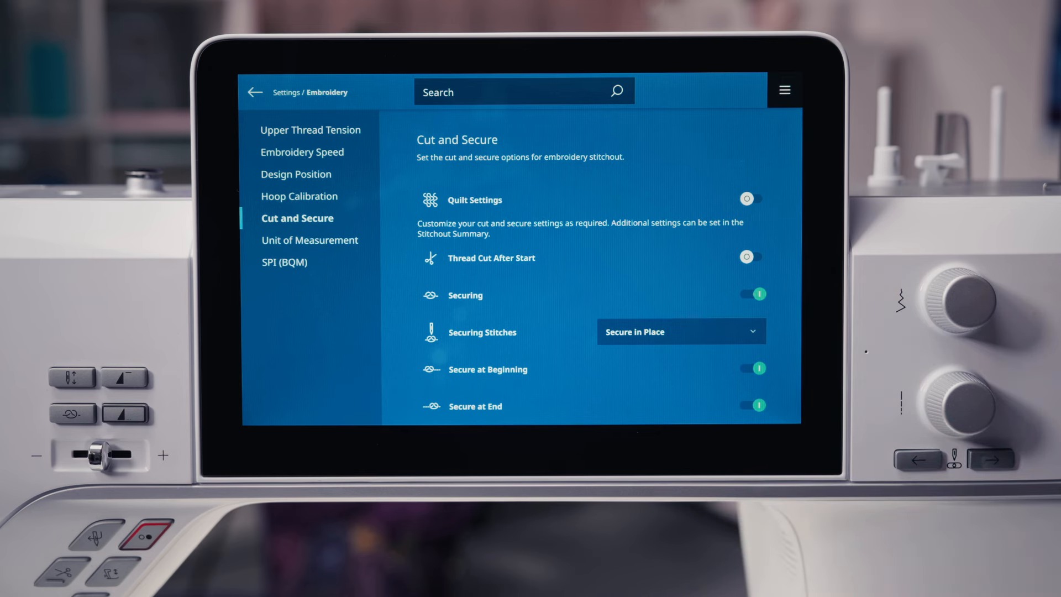
left_click(752, 405)
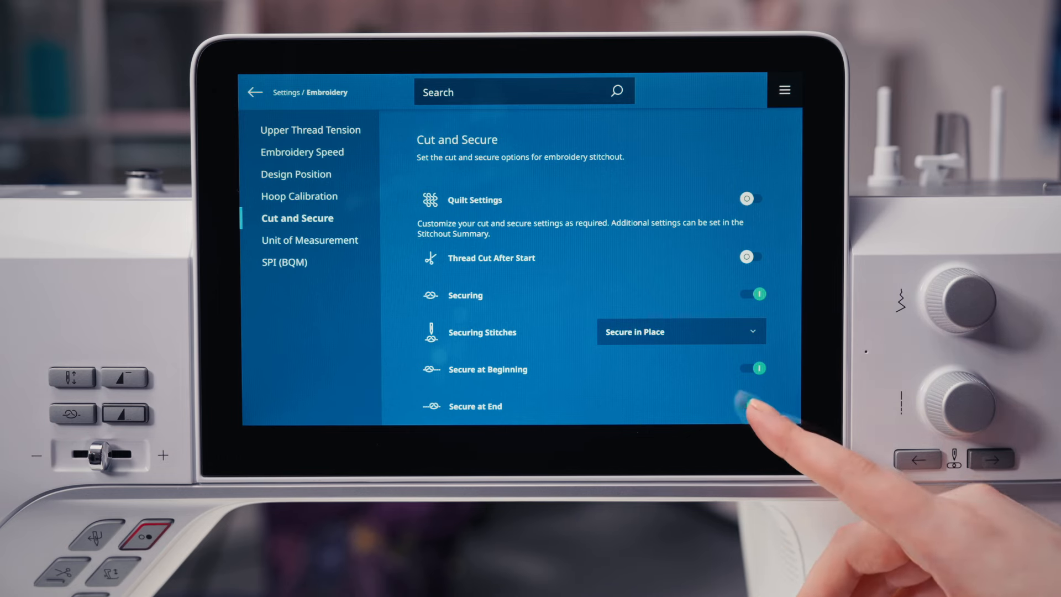
left_click(753, 405)
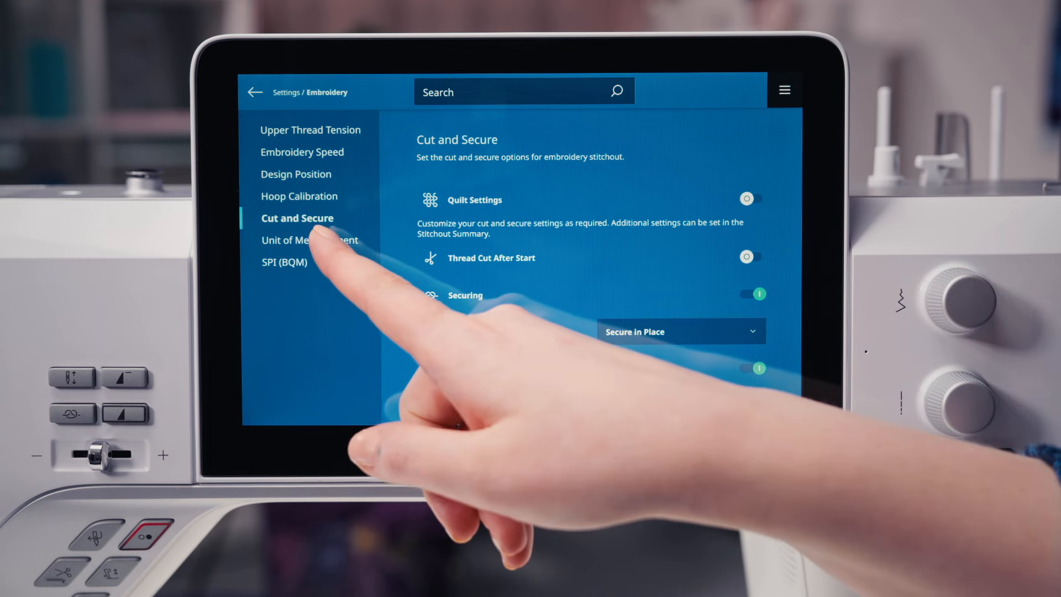
Keep Unit of Measurement at Millimeters and show the SPI (BQM) setting at 10
left_click(309, 239)
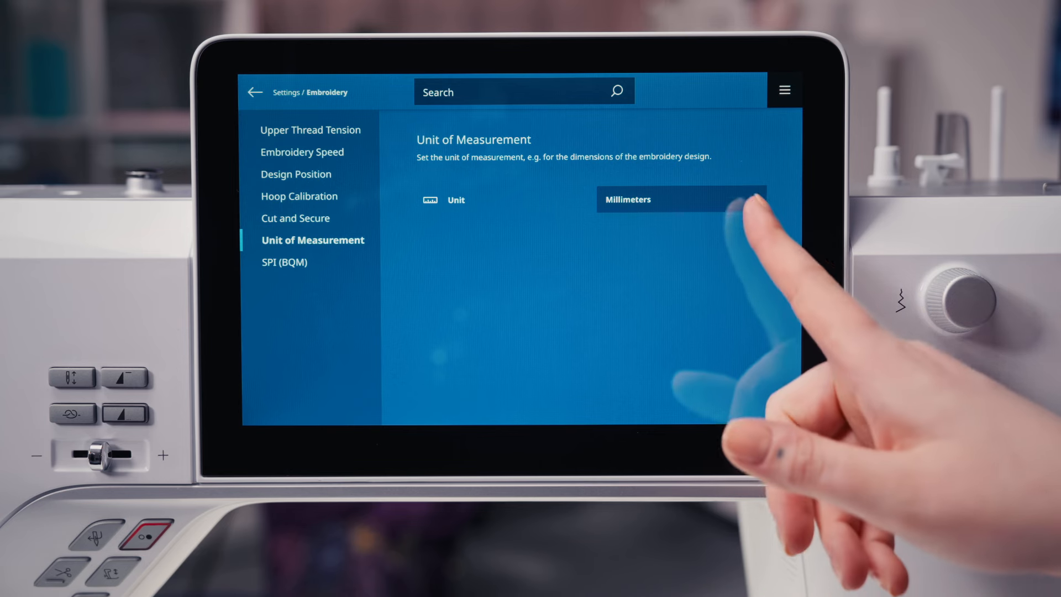
left_click(680, 199)
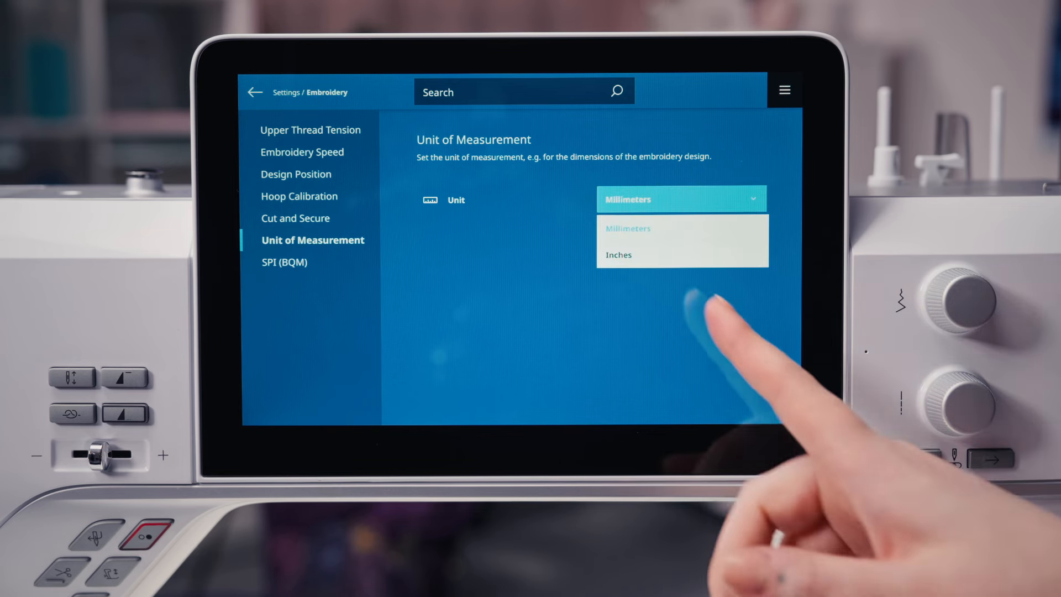
left_click(680, 197)
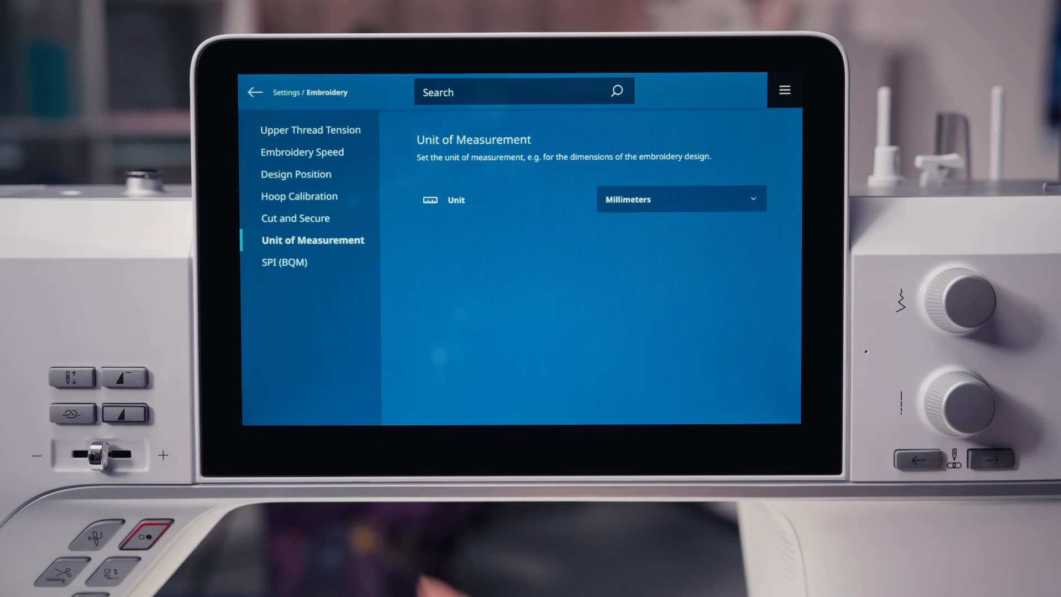
left_click(284, 262)
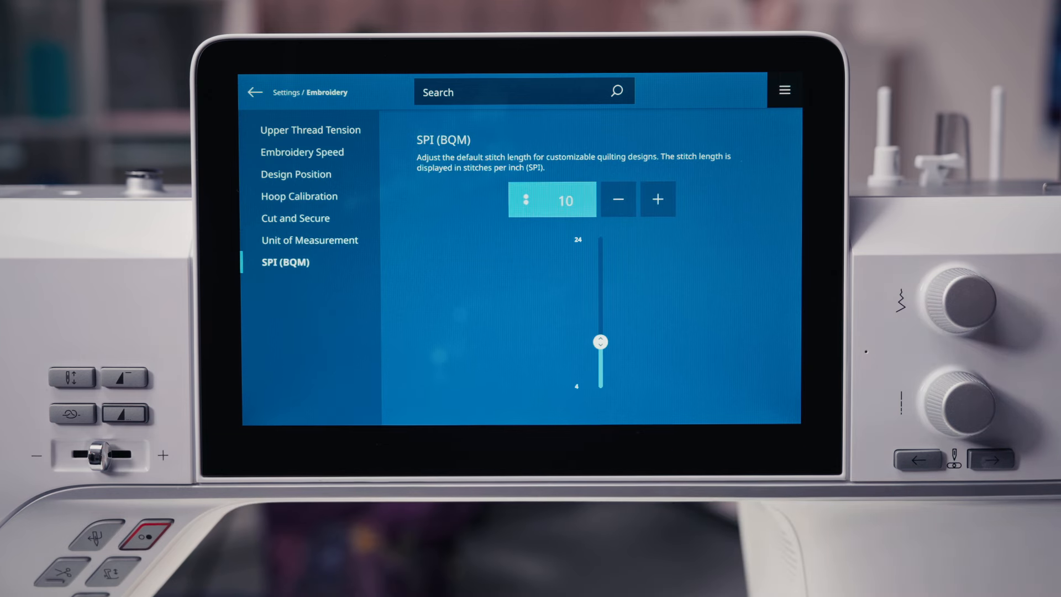
left_click_drag(599, 341, 600, 348)
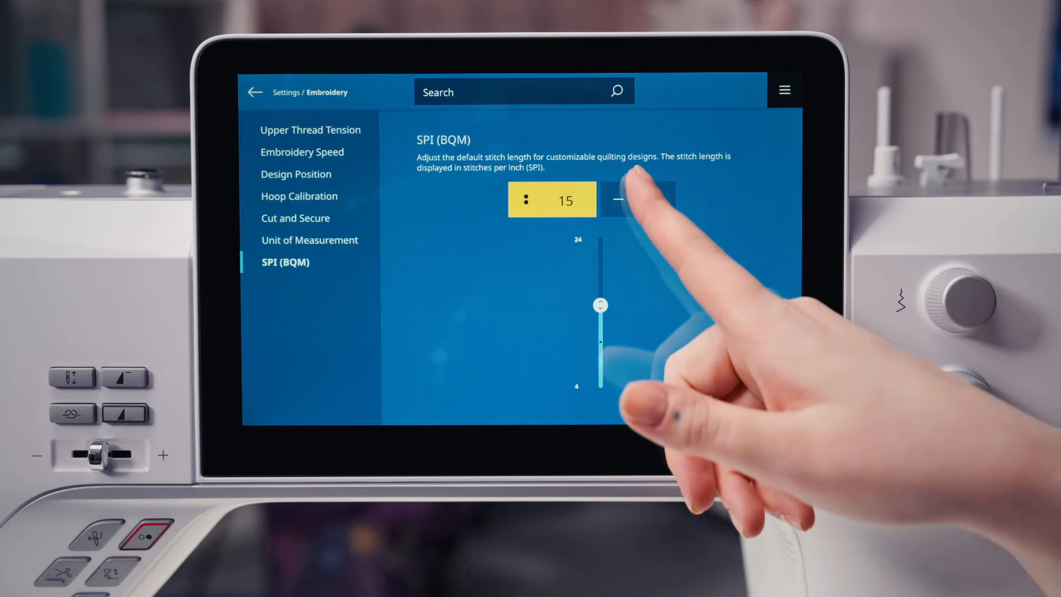
left_click(616, 200)
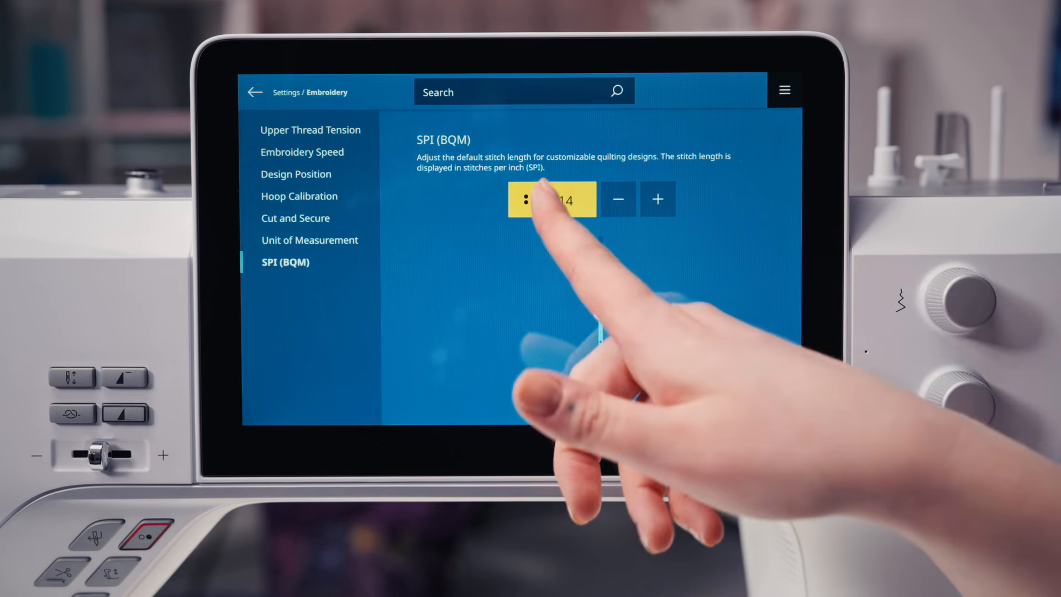
left_click(552, 199)
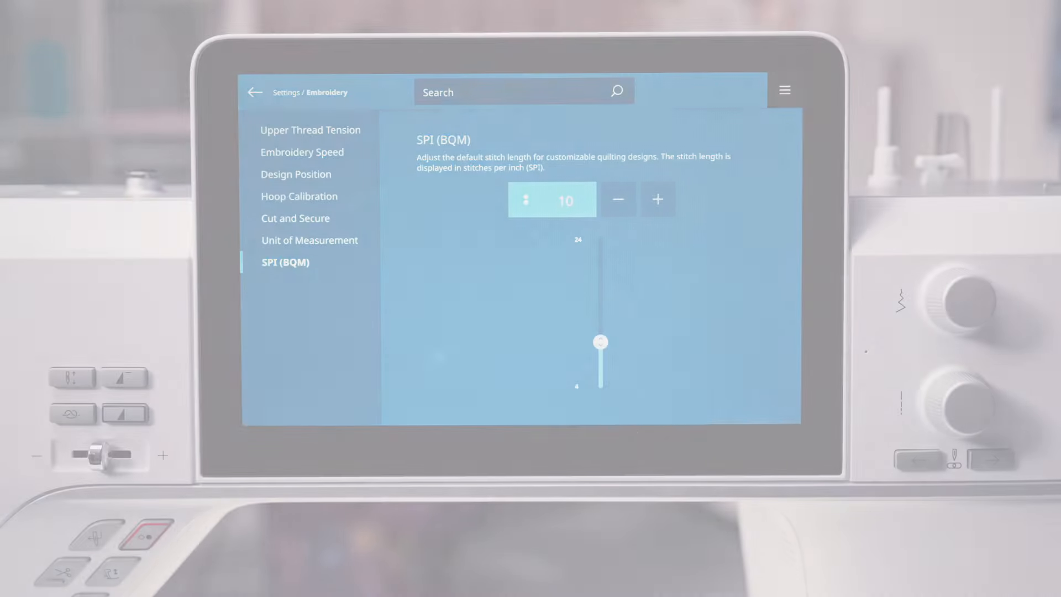